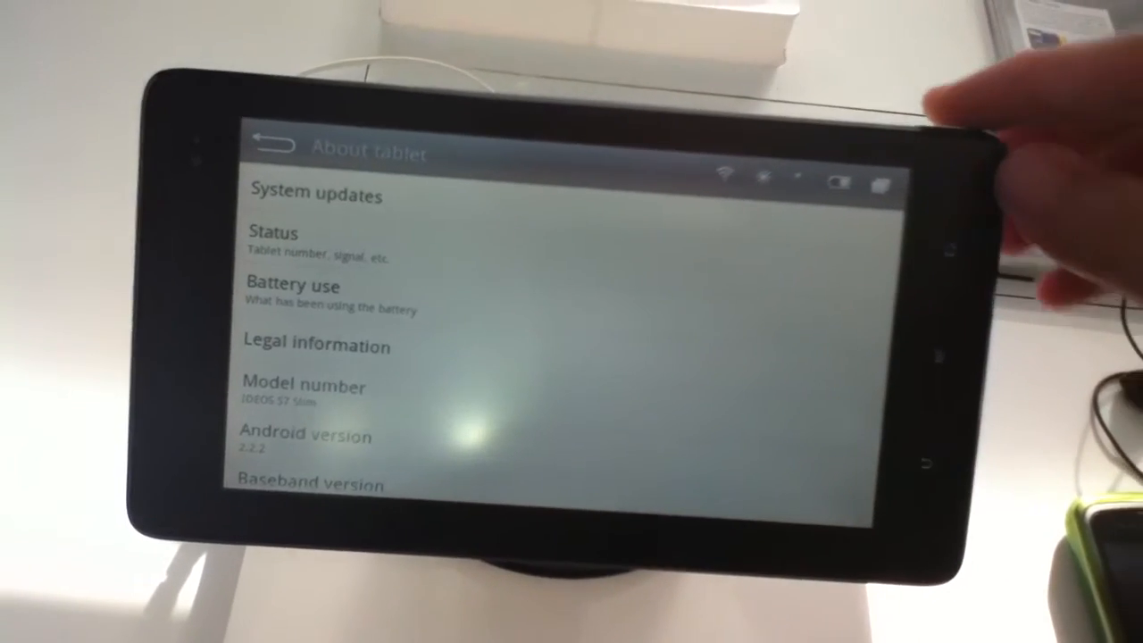
scroll("down", 3)
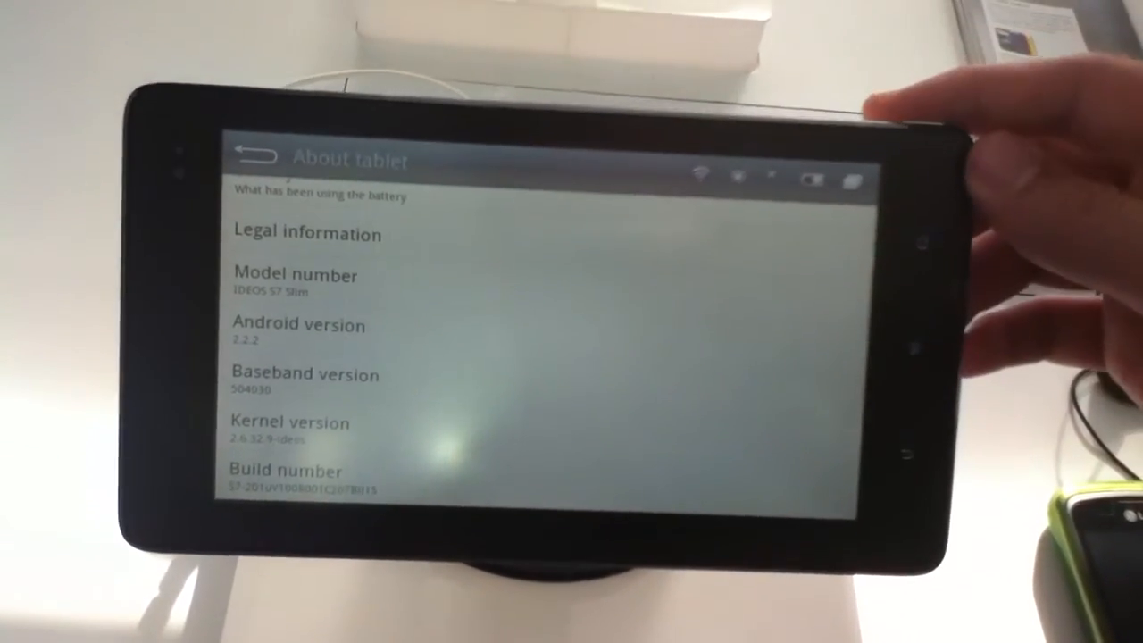